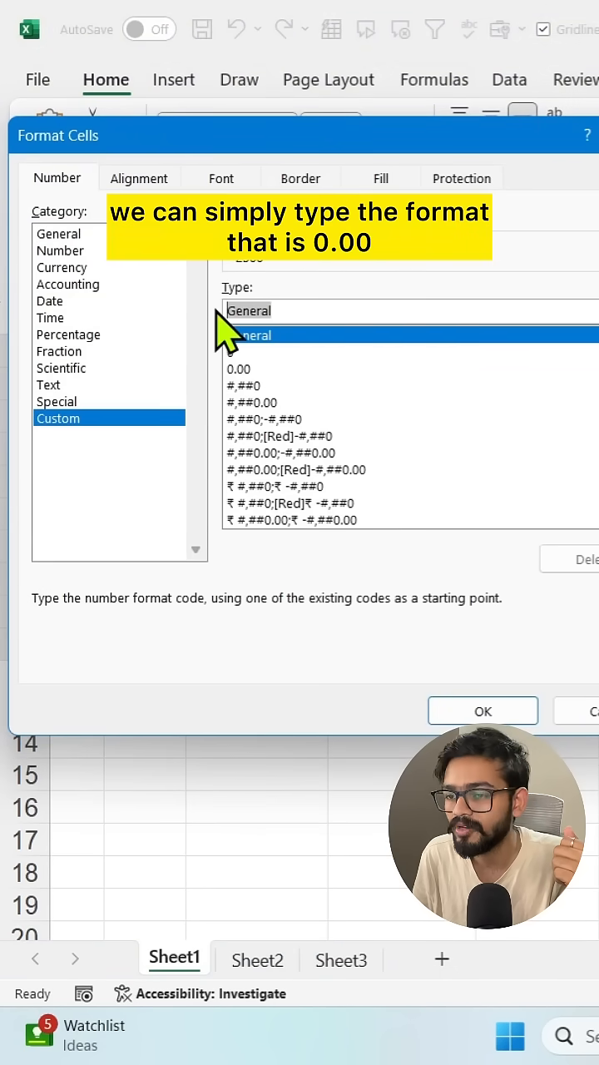
# Apply the custom format 0.00, "K" so Sales values read in thousands with a K suffix.
pyautogui.write('0.00, "K')
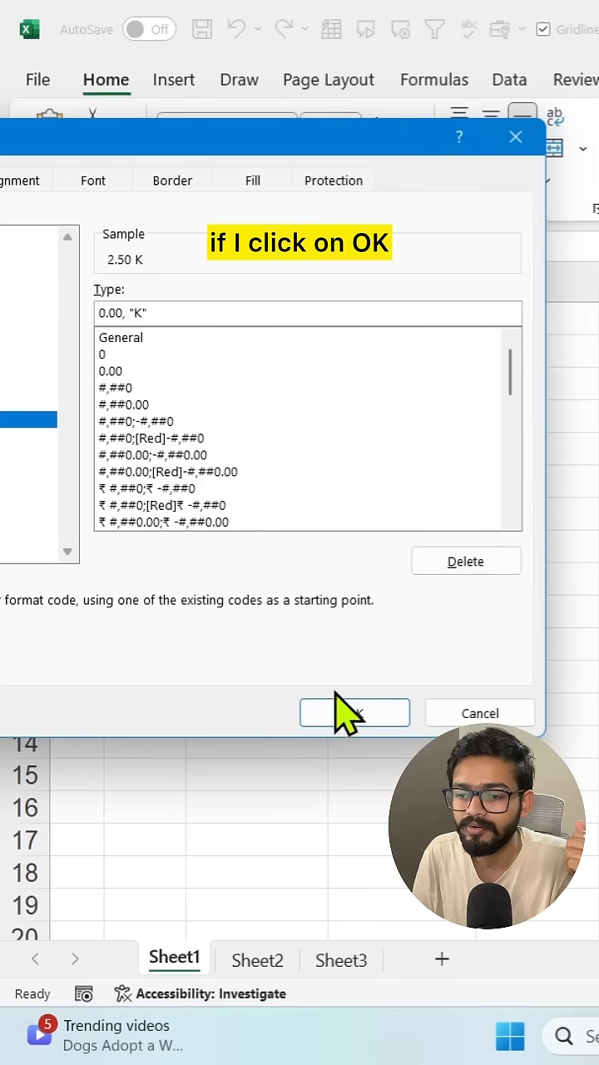
pyautogui.click(353, 713)
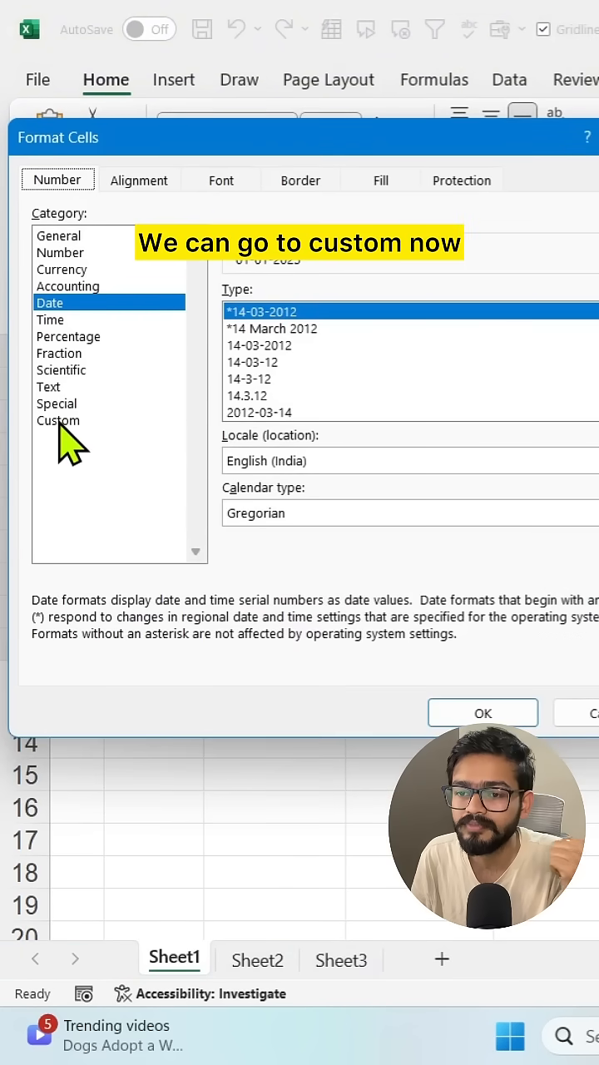
# Change the Date custom format from dd-mm-yyyy to dd-mmm so dates read like 01-Jan.
pyautogui.click(59, 419)
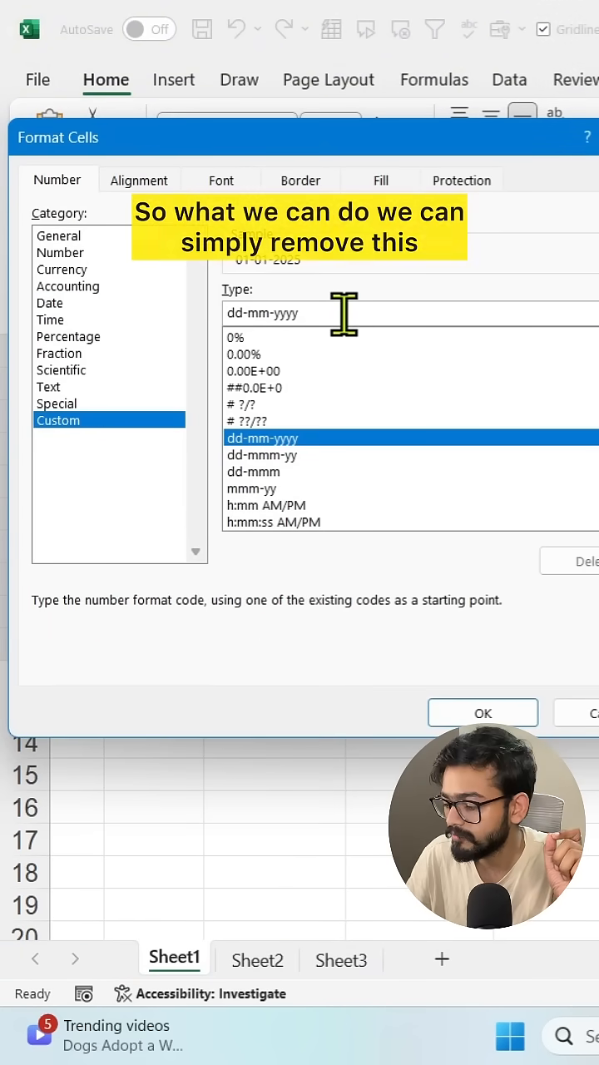
pyautogui.press('BackSpace')
pyautogui.write('m')
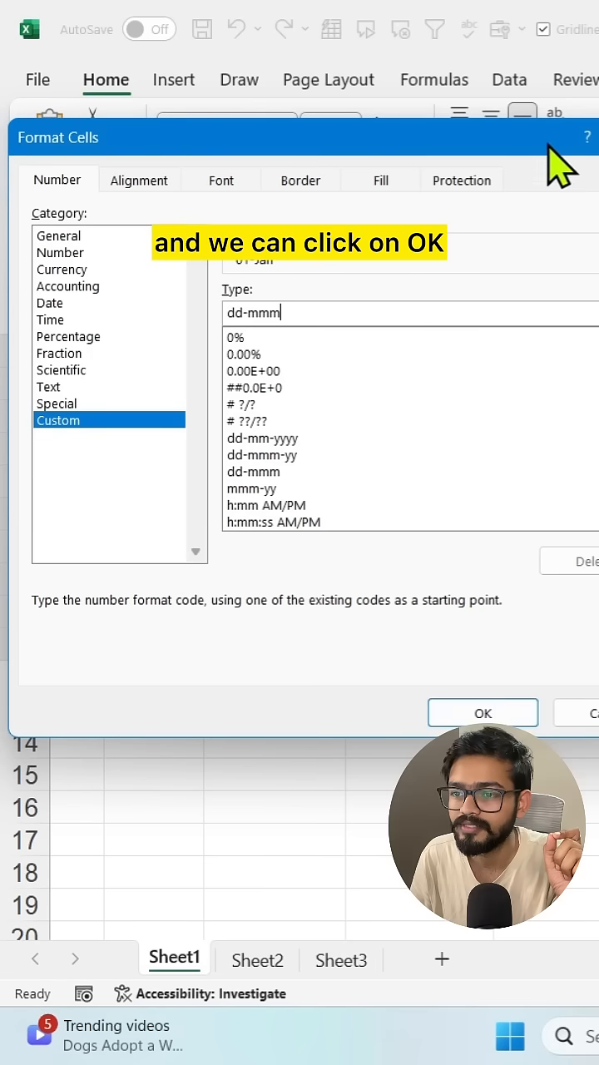
pyautogui.click(482, 712)
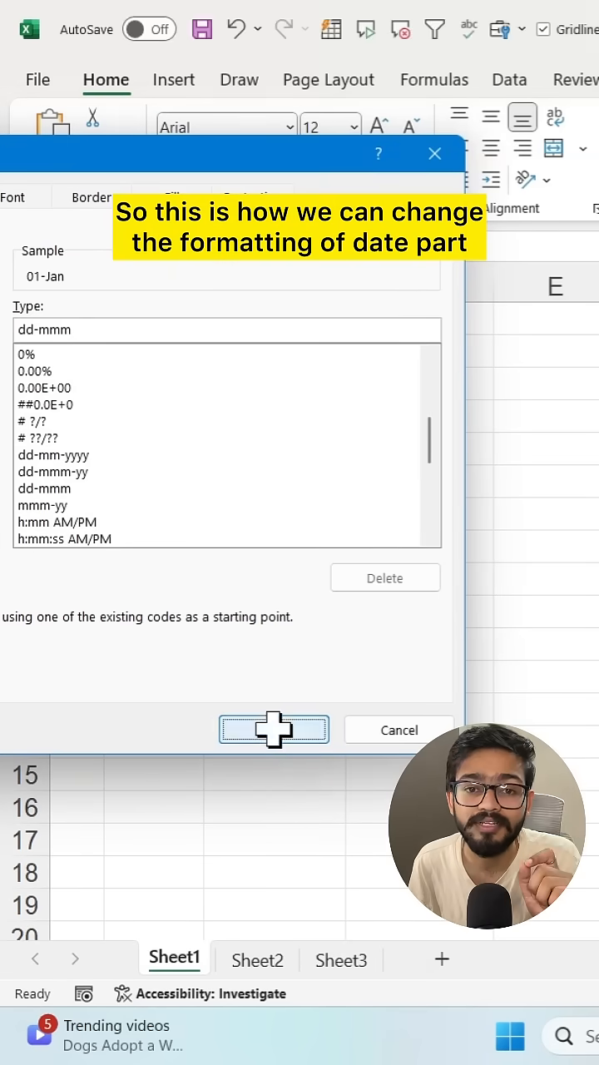
pyautogui.click(273, 729)
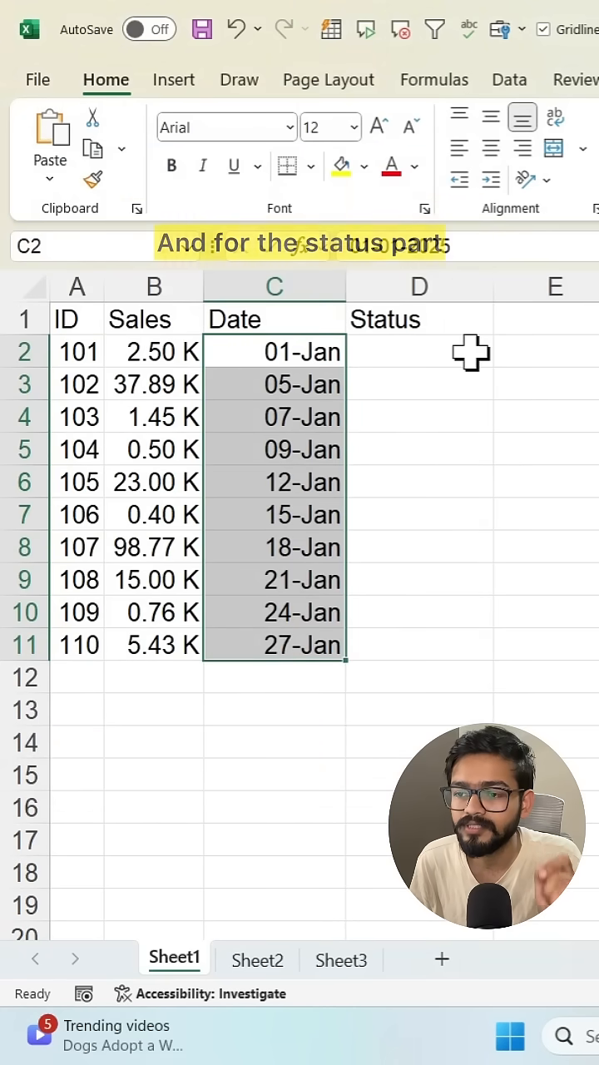
# Format D2:D11 with [Green]"👍 Done";[Red]"👎 Pending" as a custom Status format.
pyautogui.click(420, 351)
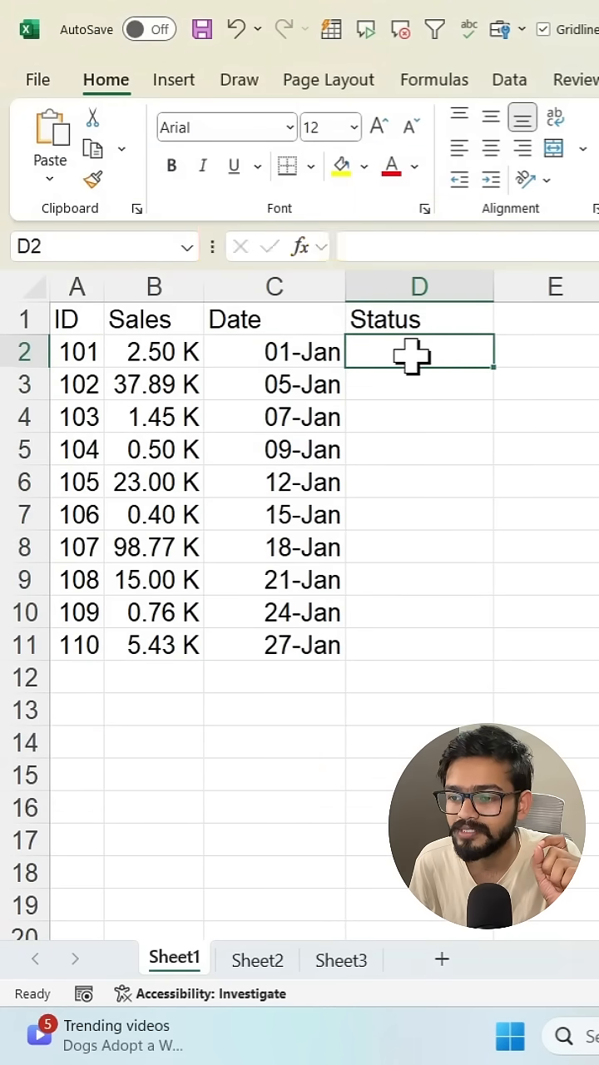
pyautogui.moveTo(420, 351); pyautogui.dragTo(420, 646)
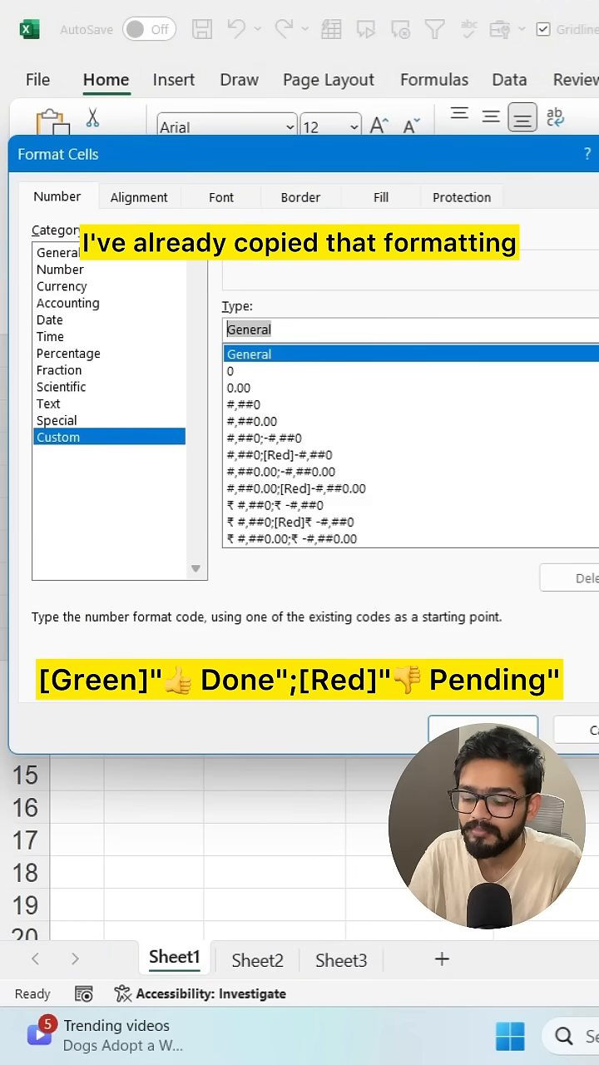
pyautogui.press('ctrl+v')
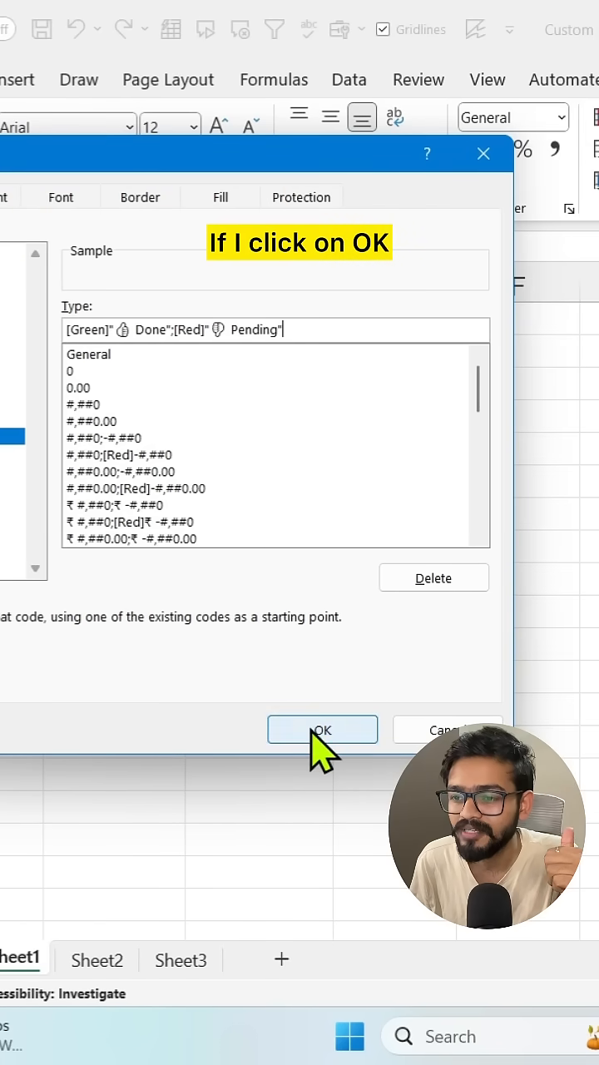
pyautogui.click(323, 729)
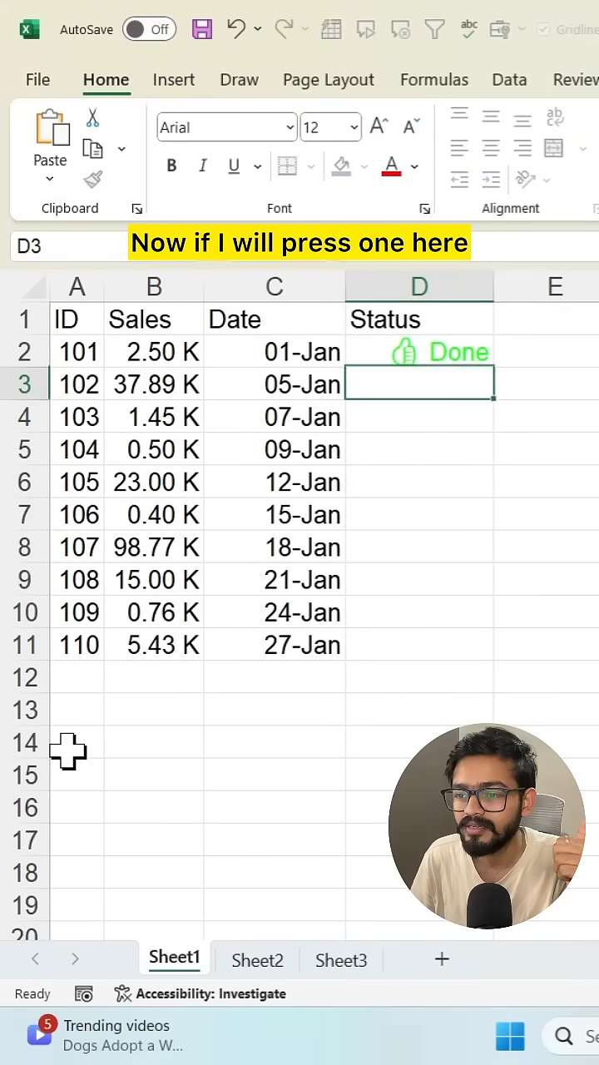
# Begin entering -1 in D3 so it will display a red Pending.
pyautogui.write('-')
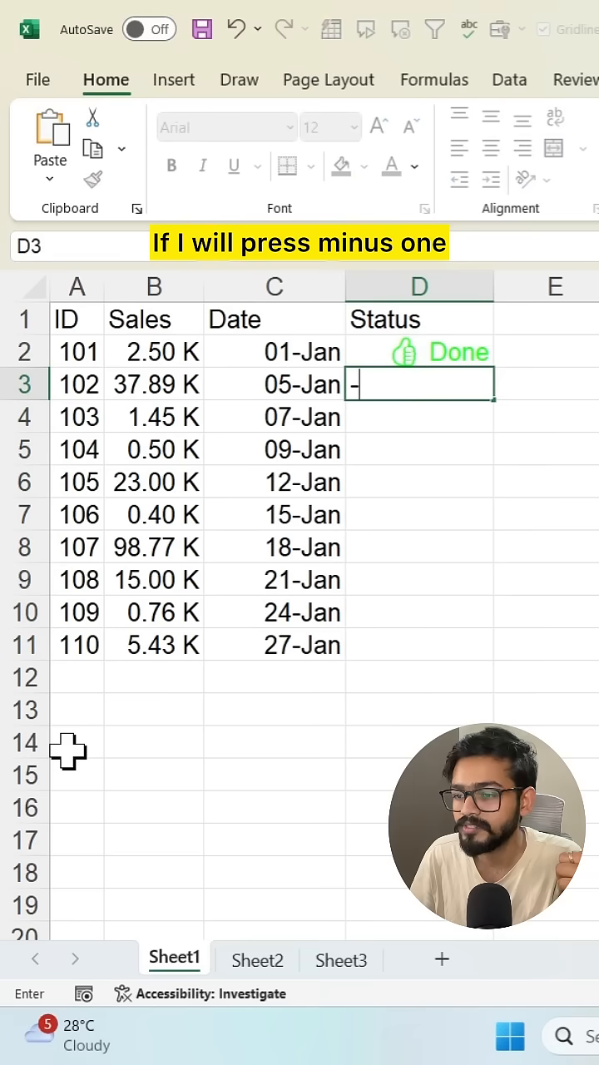